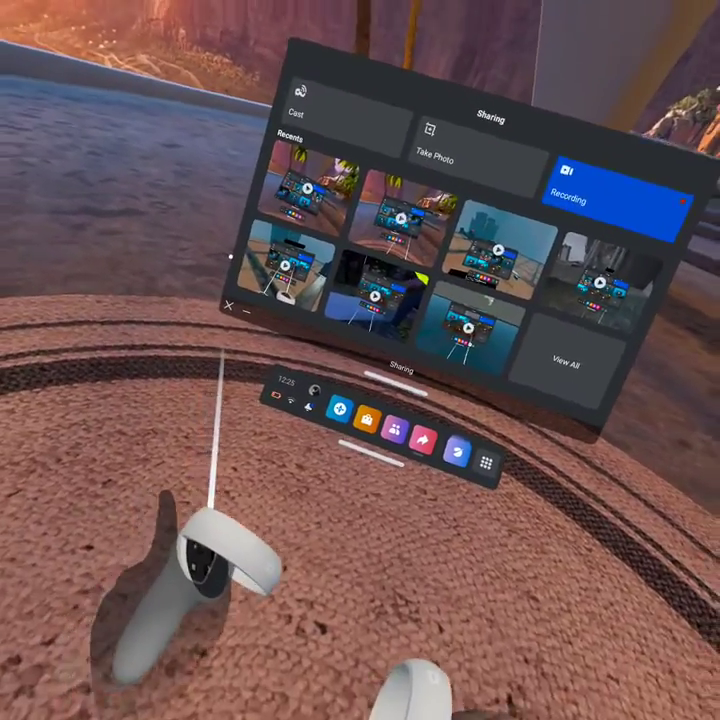
pyautogui.moveTo(360, 360)
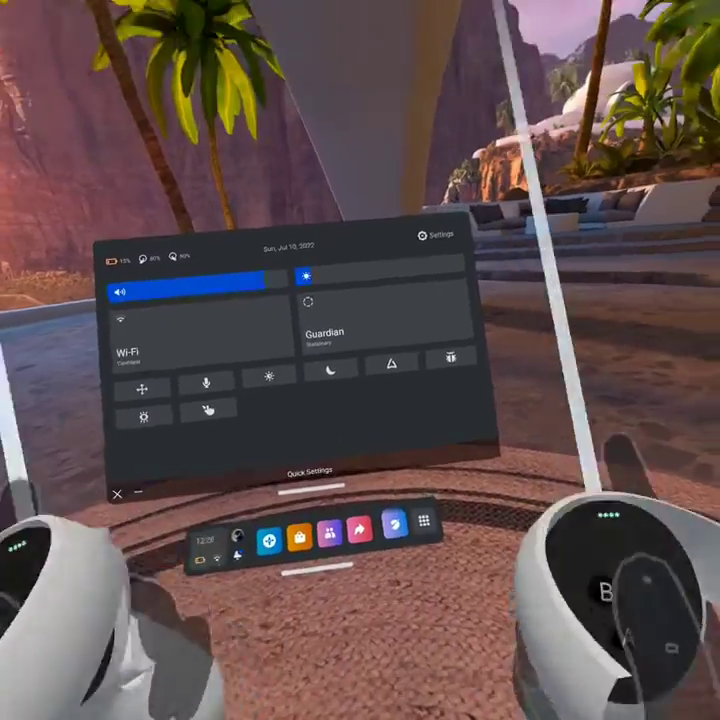
pyautogui.moveTo(360, 360)
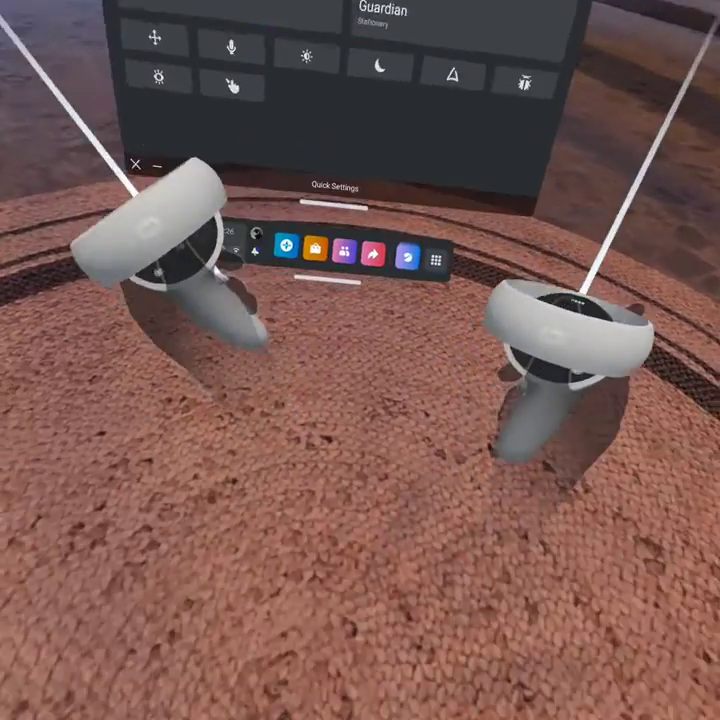